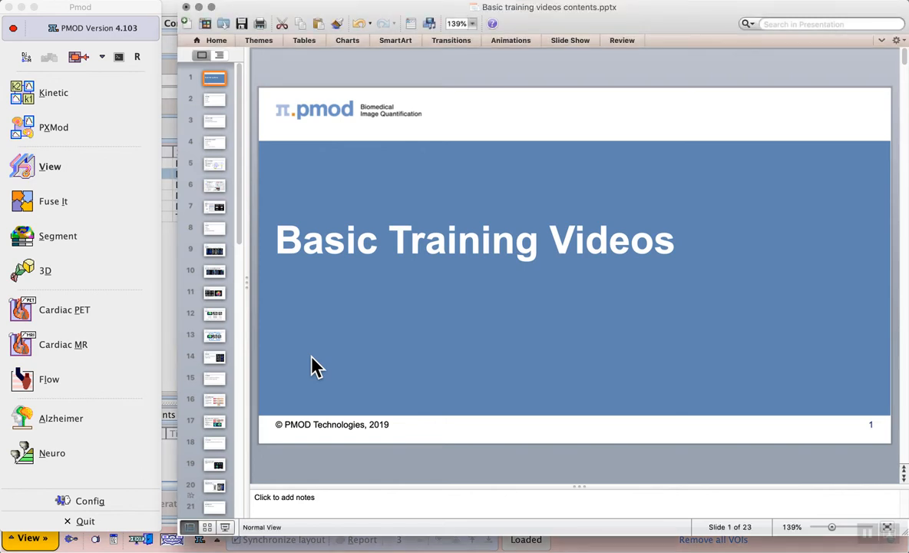
# Page through the training deck to slide 17, 'Other Analysis Types: Reference Tissue Models'.
pyautogui.click(214, 377)
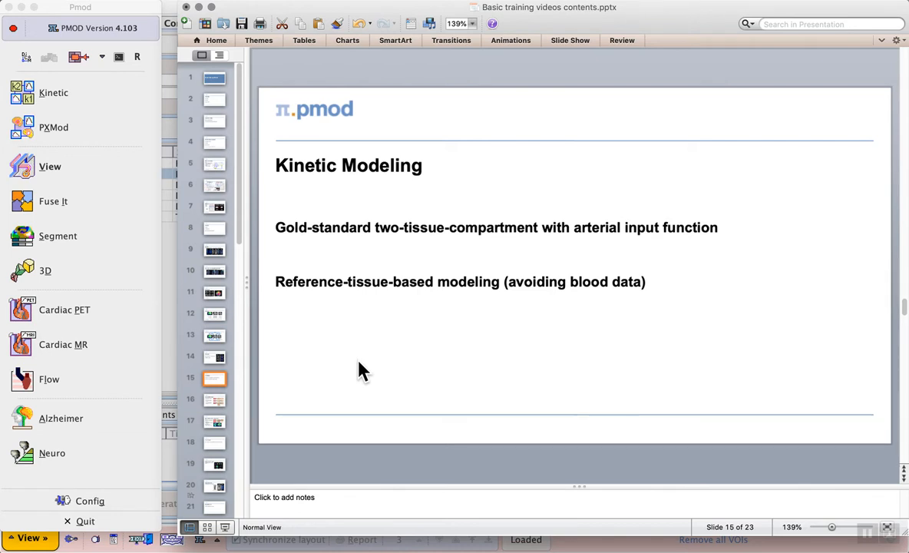
pyautogui.click(215, 421)
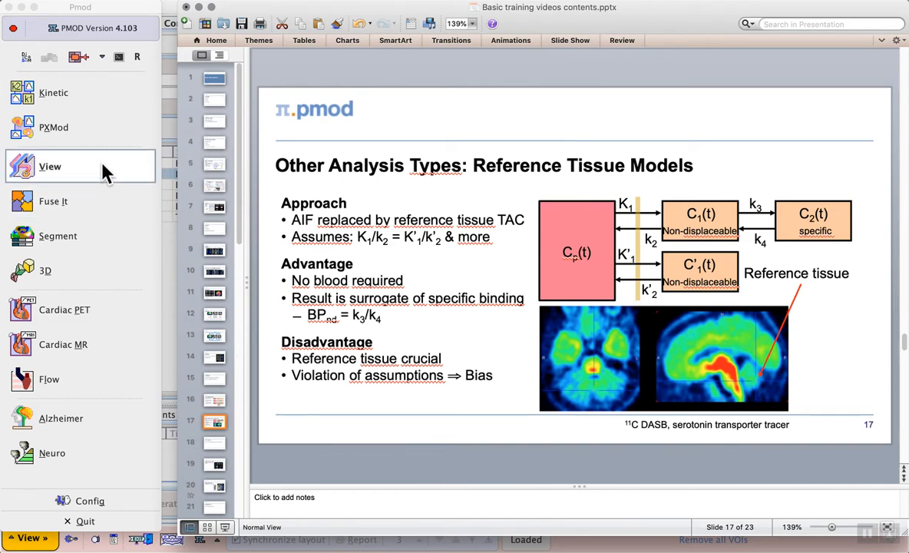
# Open the database browser and list subject PKIN2's DASB series, including Dynamic DASB PET.
pyautogui.click(50, 166)
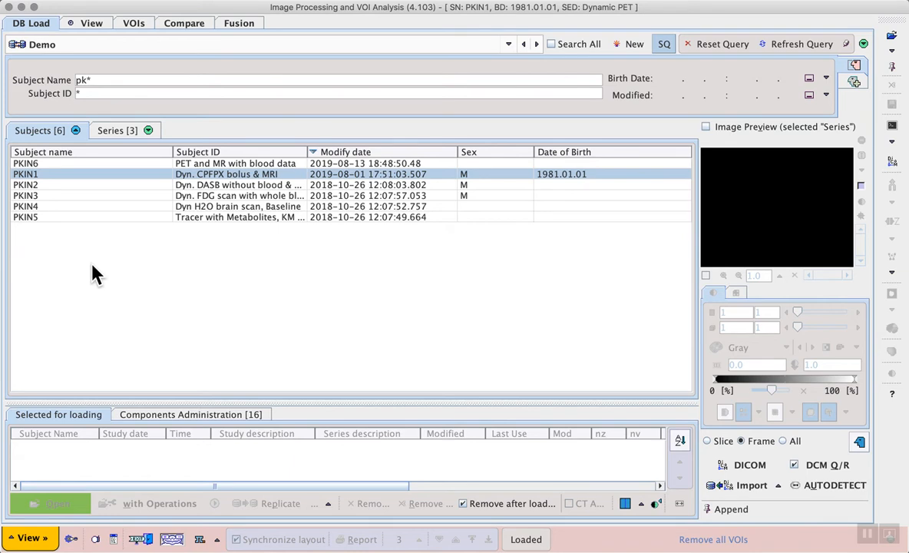
pyautogui.moveTo(46, 231)
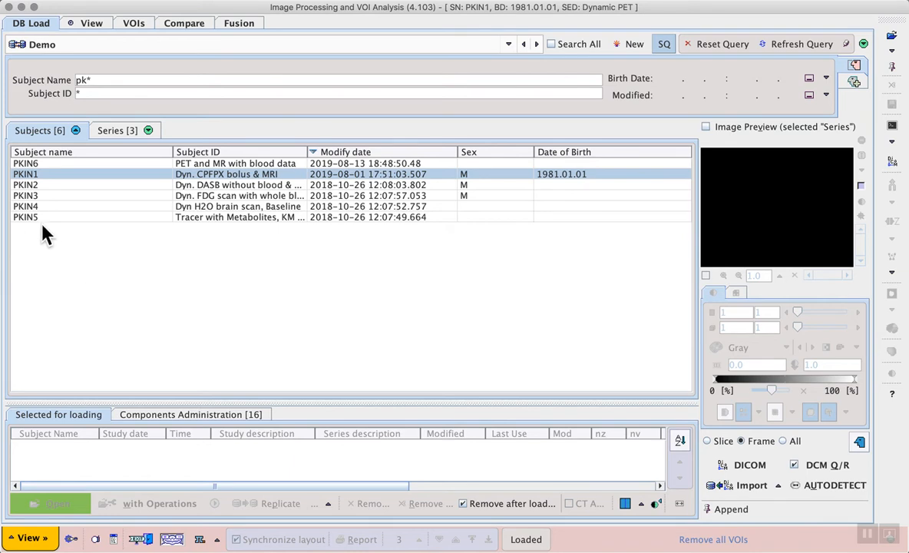
pyautogui.moveTo(62, 206)
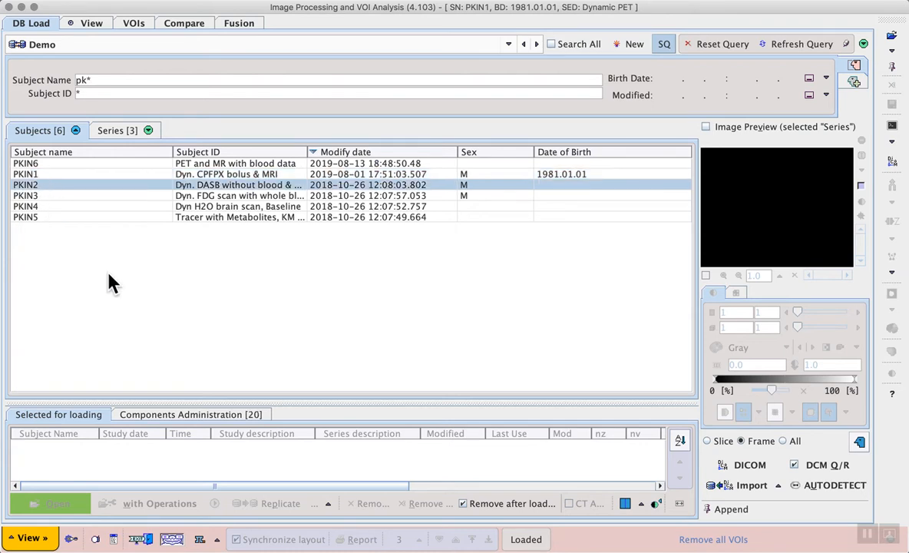
pyautogui.moveTo(201, 201)
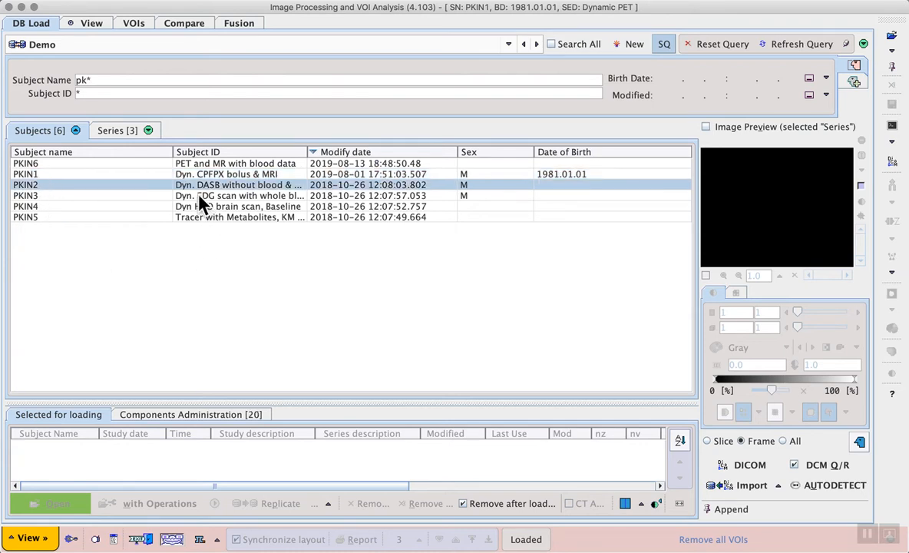
pyautogui.moveTo(199, 252)
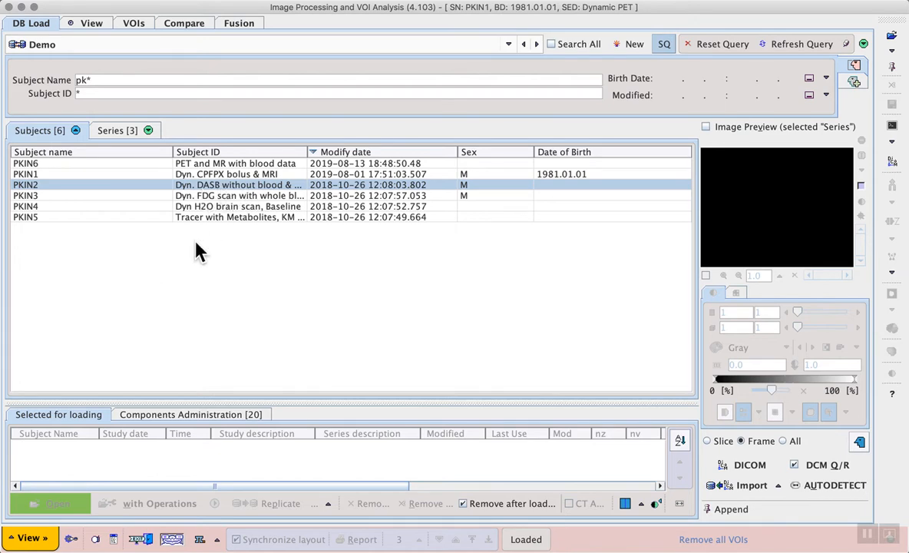
pyautogui.click(117, 130)
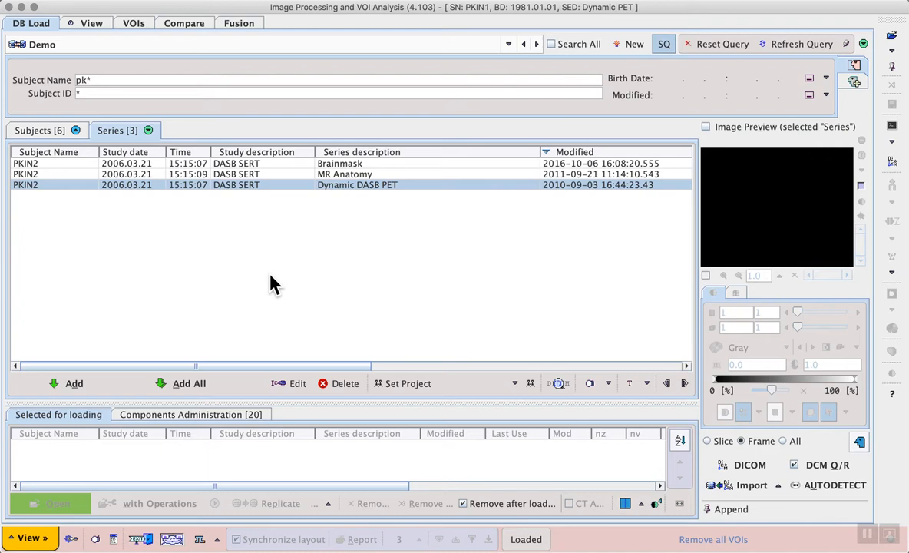
pyautogui.moveTo(375, 202)
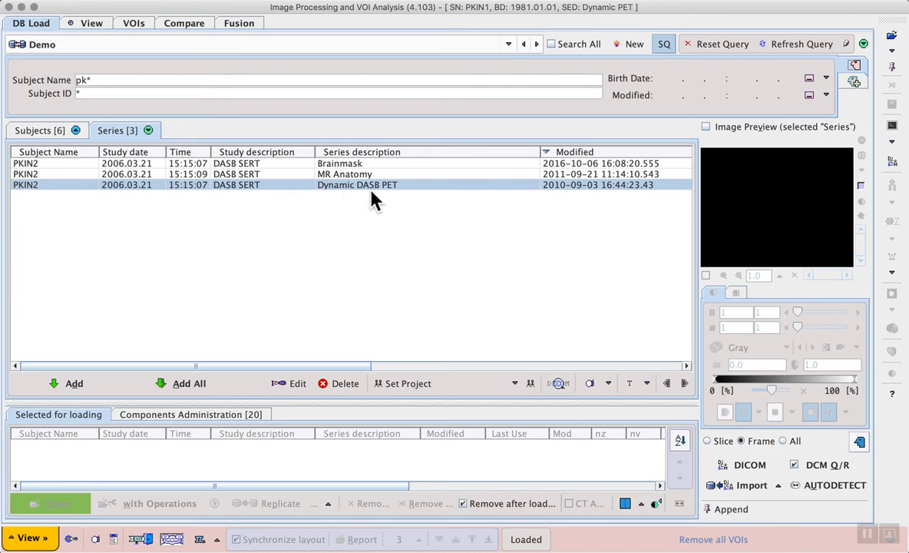
pyautogui.moveTo(237, 294)
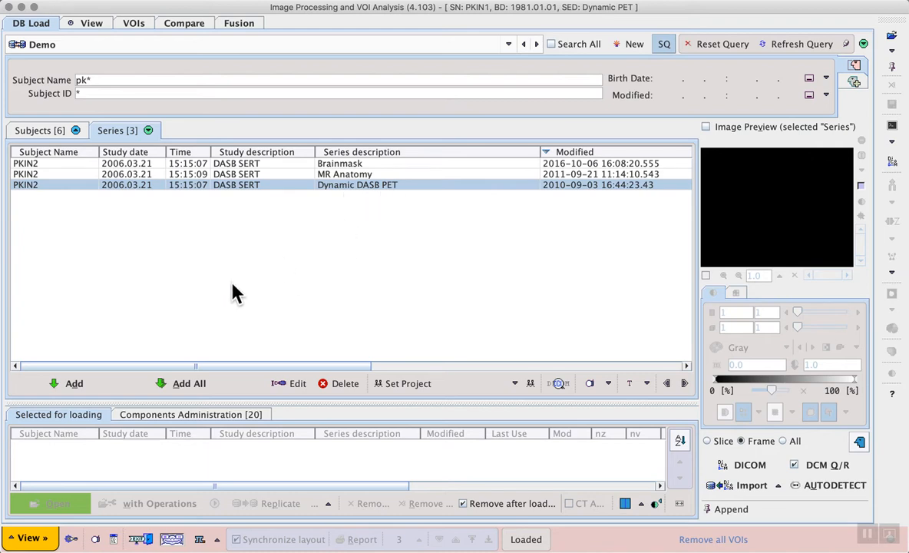
pyautogui.moveTo(123, 342)
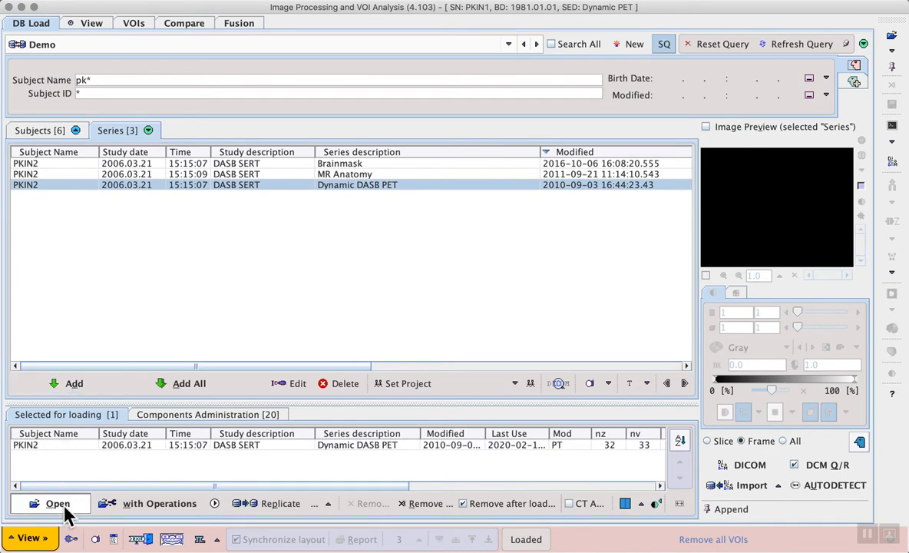
# Load Dynamic DASB PET and move from early frames to the last frame, 33.
pyautogui.click(50, 503)
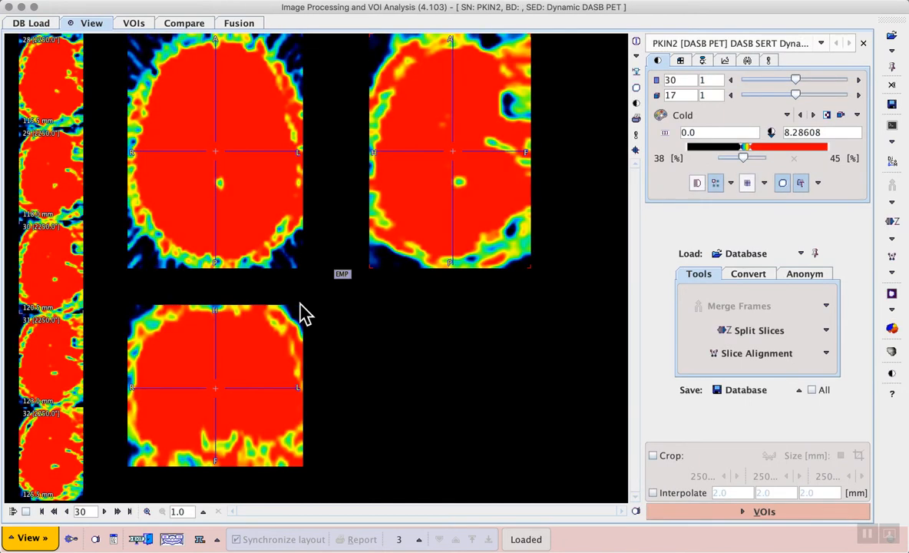
pyautogui.moveTo(704, 235)
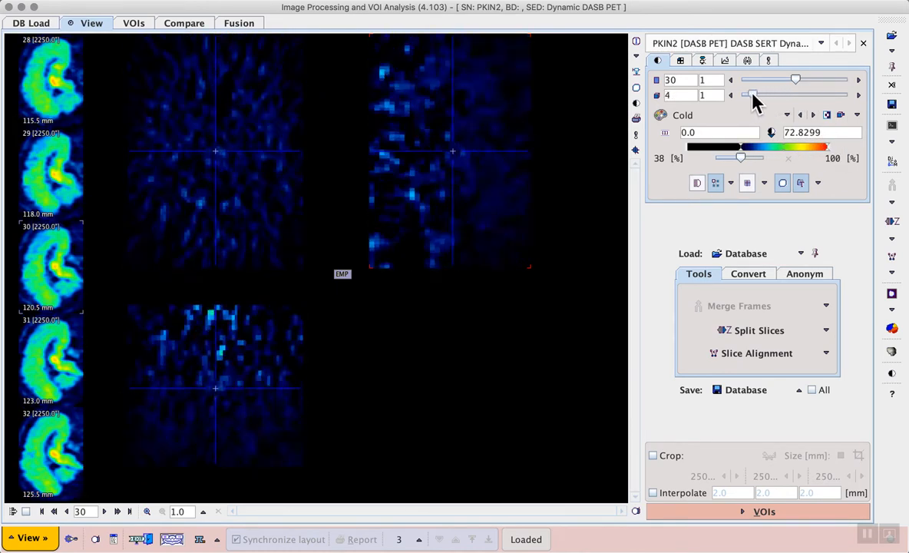
pyautogui.moveTo(743, 95); pyautogui.dragTo(804, 95)
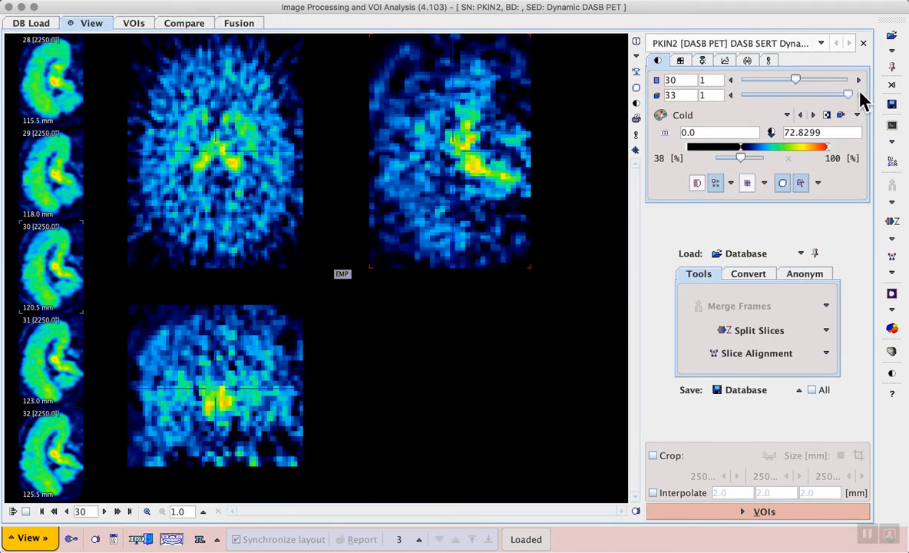
pyautogui.moveTo(848, 95); pyautogui.dragTo(760, 94)
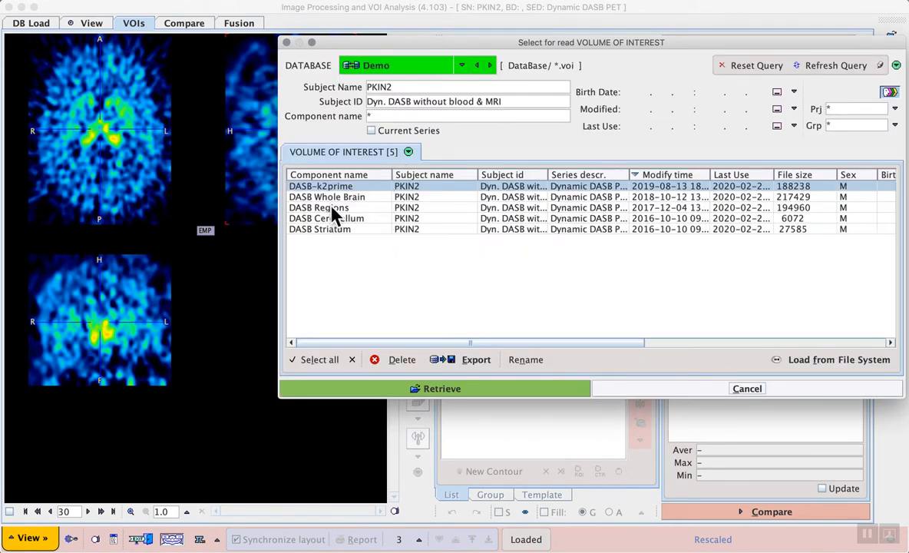
# Retrieve the DASB Regions VOI set, cerebellum through basal forebrain, onto the PET.
pyautogui.click(319, 207)
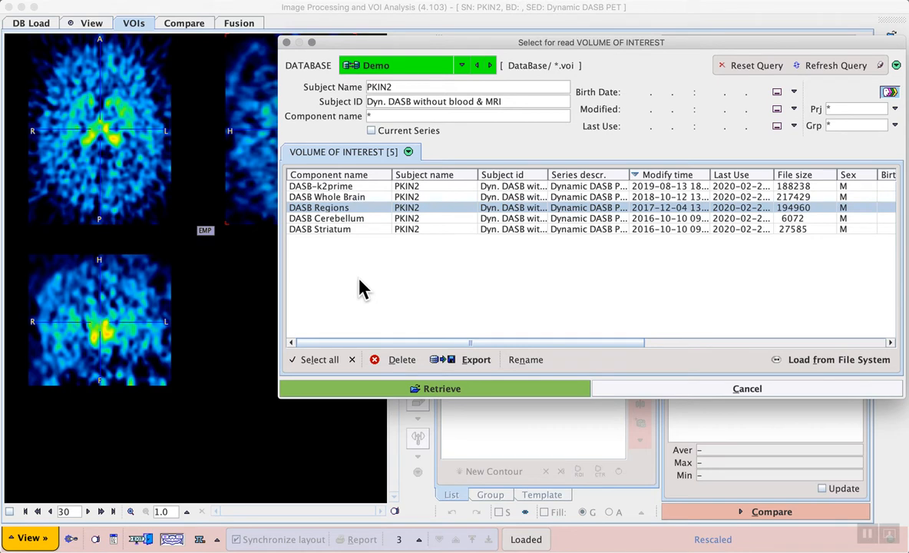
pyautogui.click(435, 387)
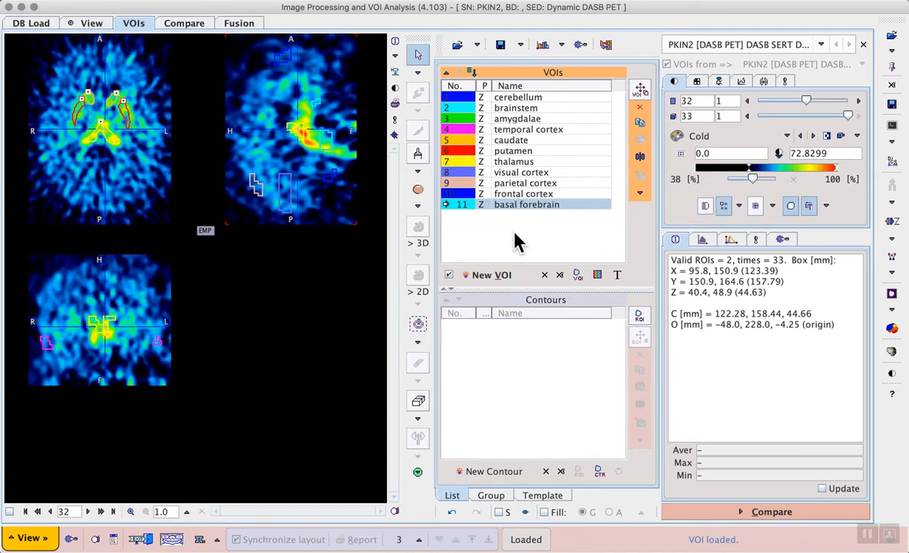
pyautogui.moveTo(558, 267)
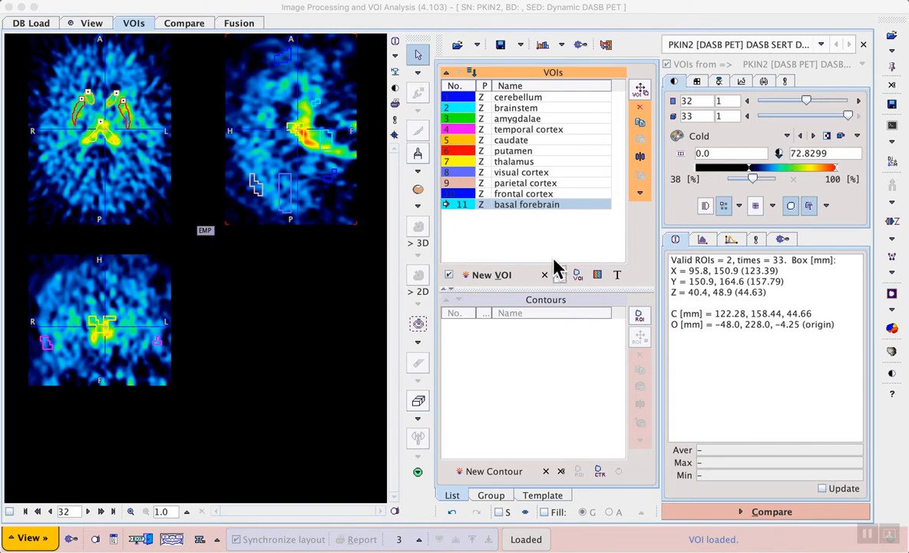
pyautogui.moveTo(558, 259)
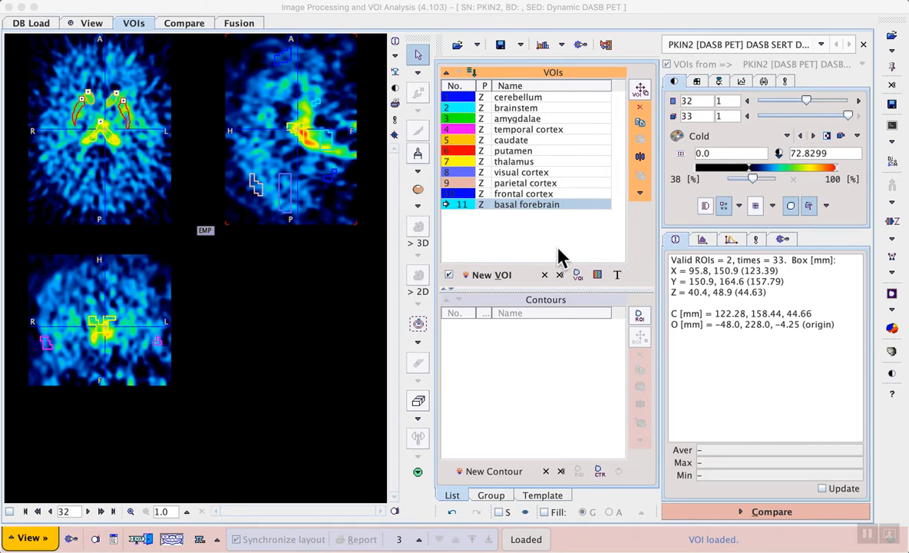
pyautogui.moveTo(603, 53)
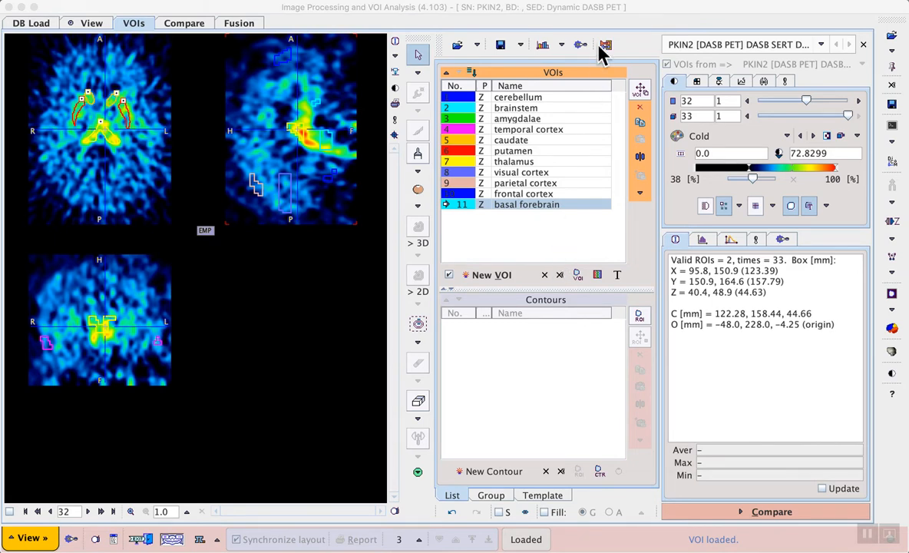
# Compute the eleven DASB region time-activity curves and list the model categories.
pyautogui.click(606, 45)
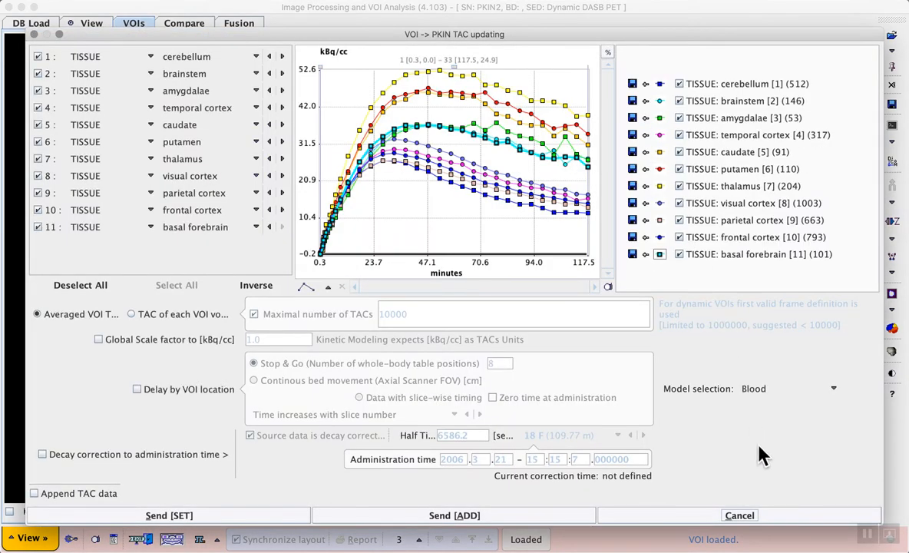
pyautogui.click(833, 388)
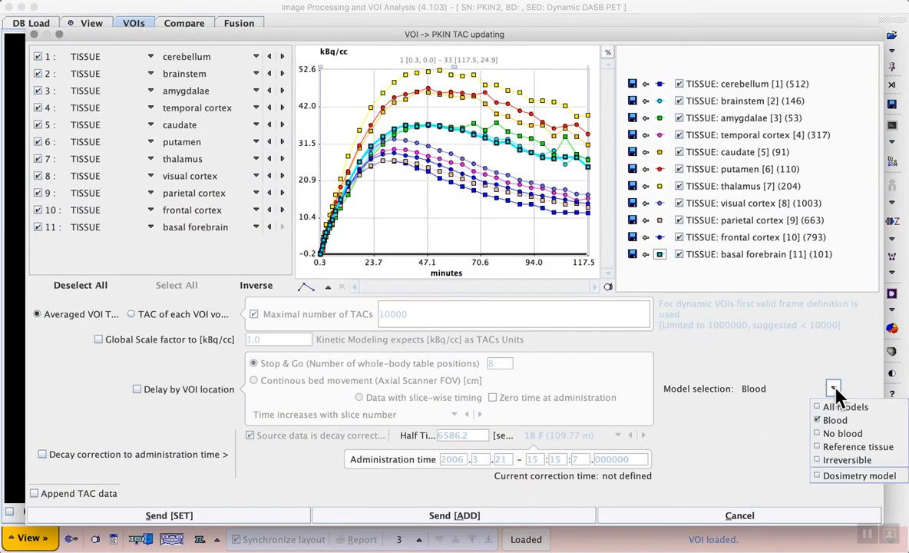
pyautogui.moveTo(857, 446)
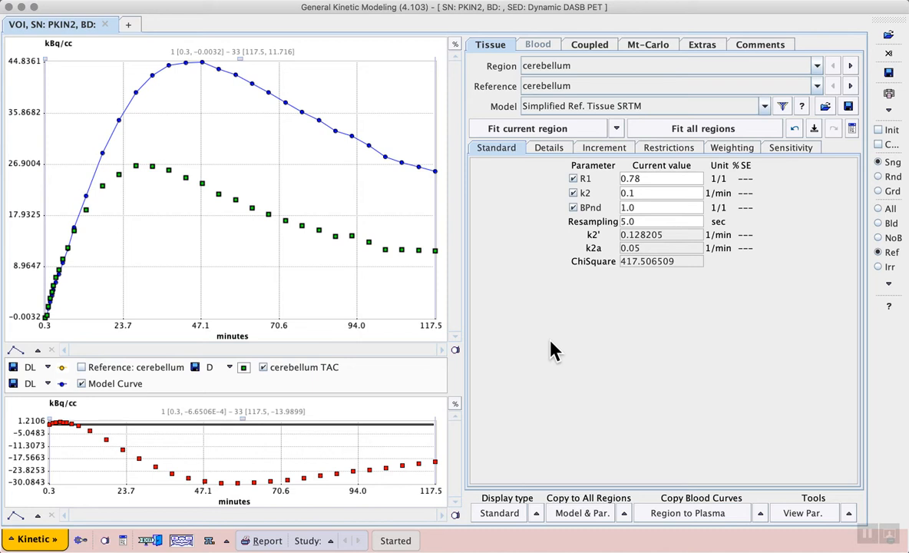
pyautogui.moveTo(782, 340)
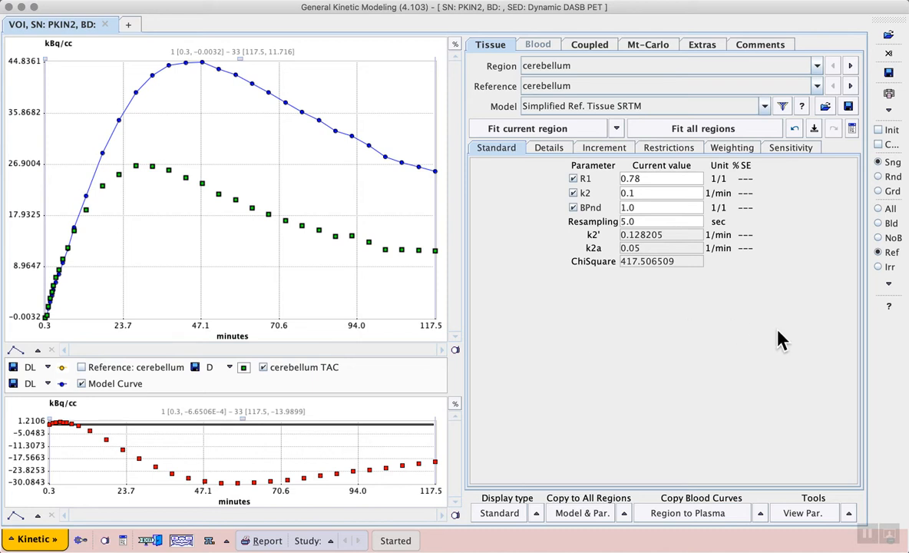
pyautogui.moveTo(868, 259)
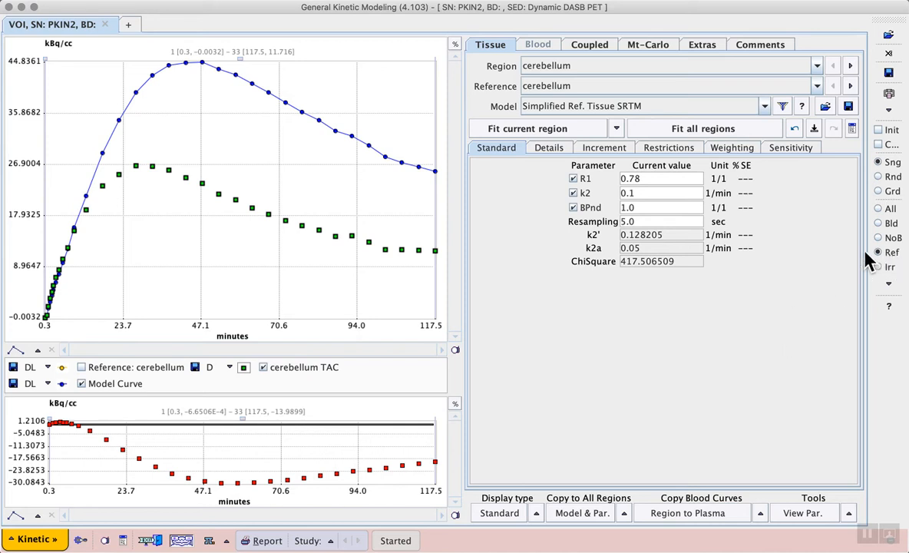
pyautogui.moveTo(852, 261)
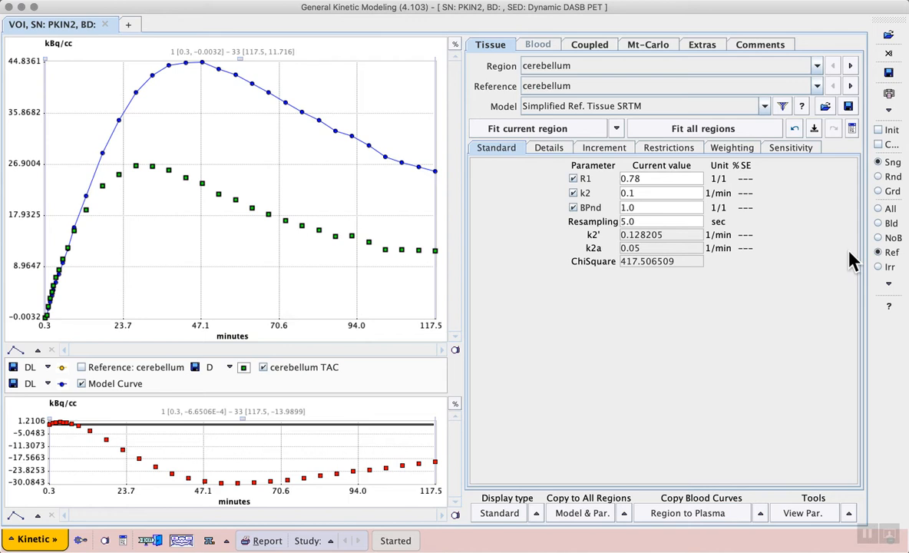
pyautogui.moveTo(827, 215)
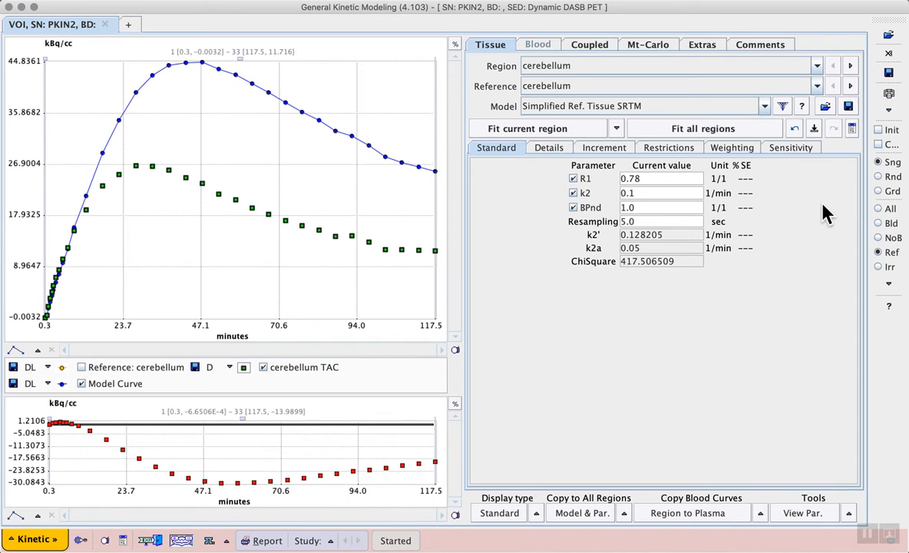
pyautogui.moveTo(770, 111)
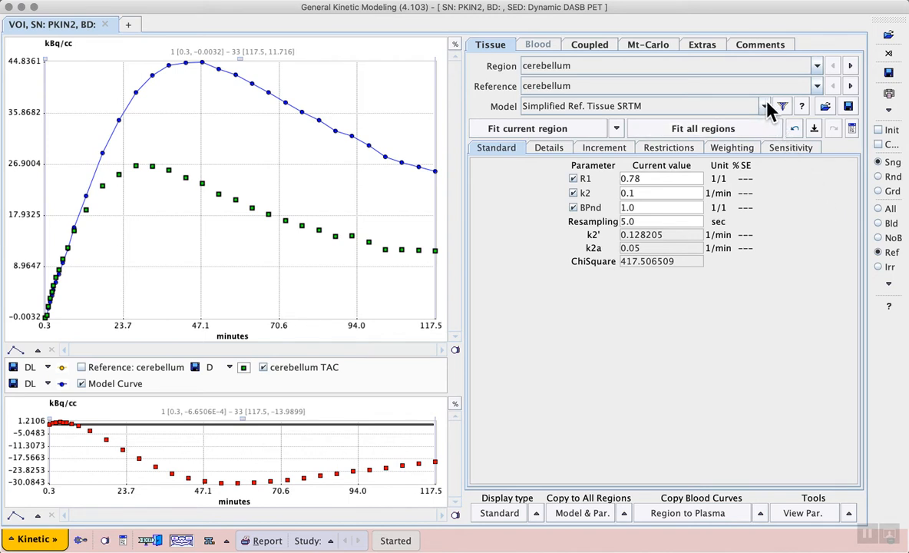
# Choose Simplified Reference Tissue SRTM as the model, with cerebellum as reference.
pyautogui.click(763, 106)
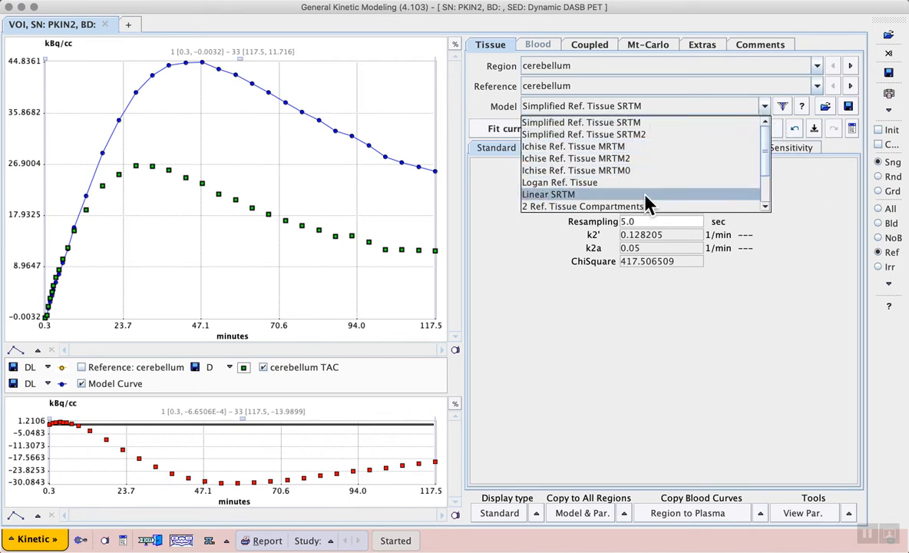
pyautogui.moveTo(614, 122)
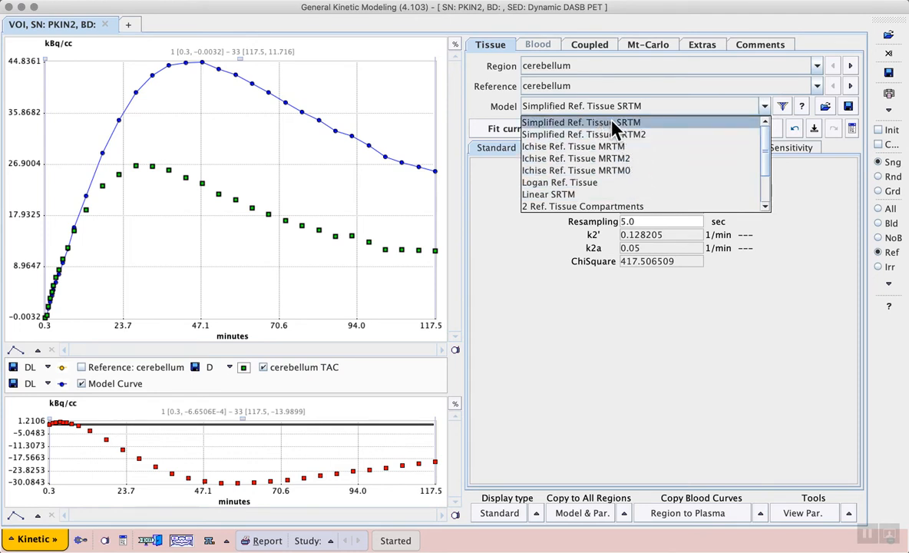
pyautogui.moveTo(656, 130)
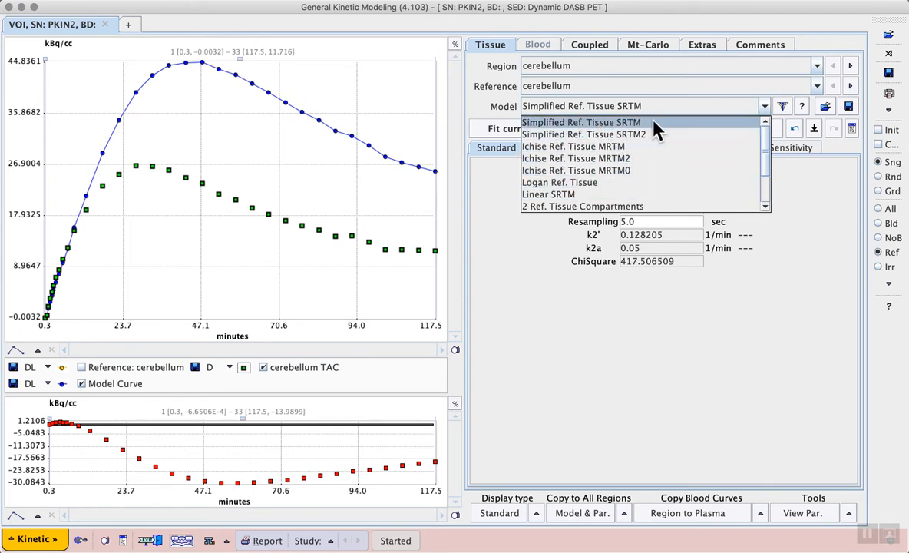
pyautogui.click(581, 122)
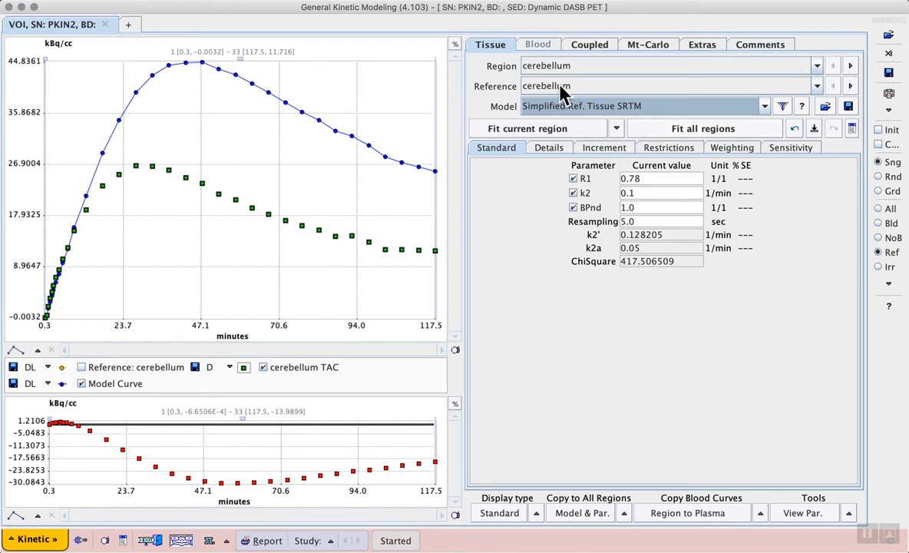
pyautogui.moveTo(594, 66)
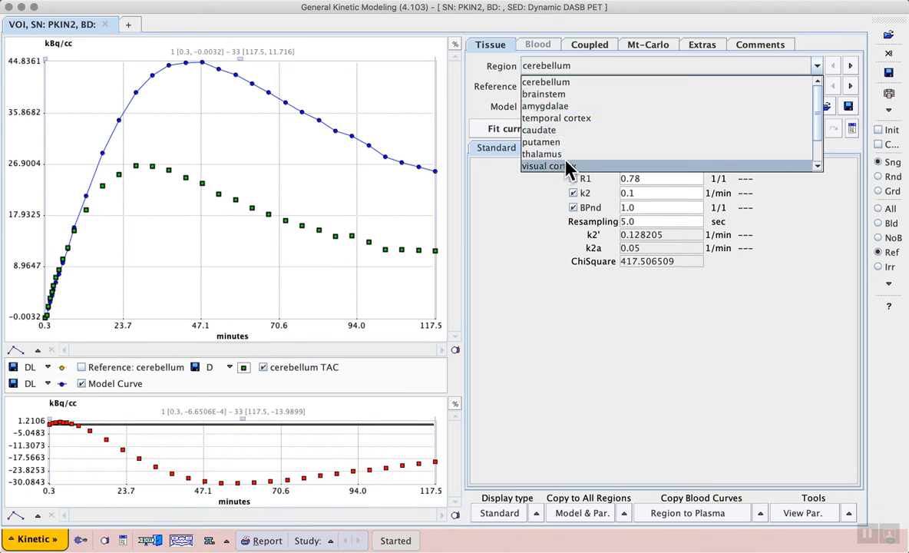
pyautogui.moveTo(602, 123)
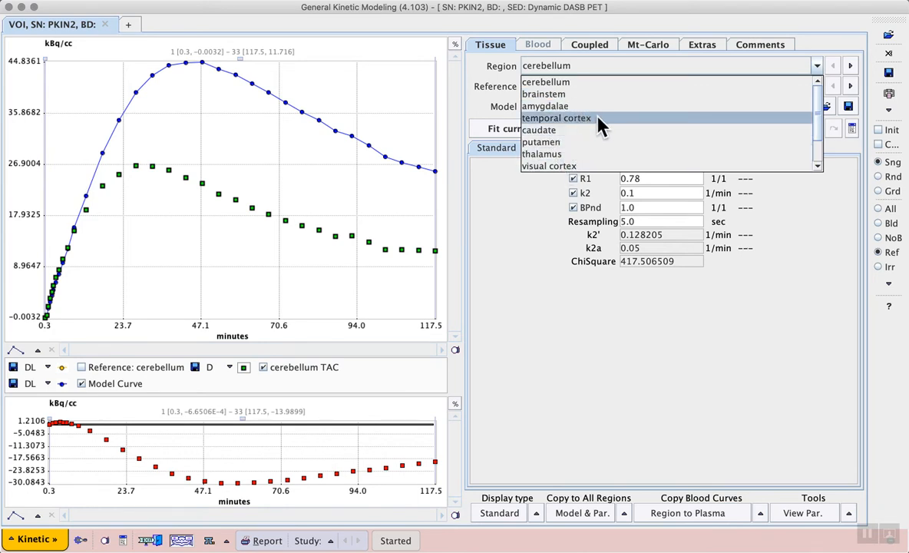
# Switch the modelled region to temporal cortex, plotted against the cerebellum reference.
pyautogui.click(555, 117)
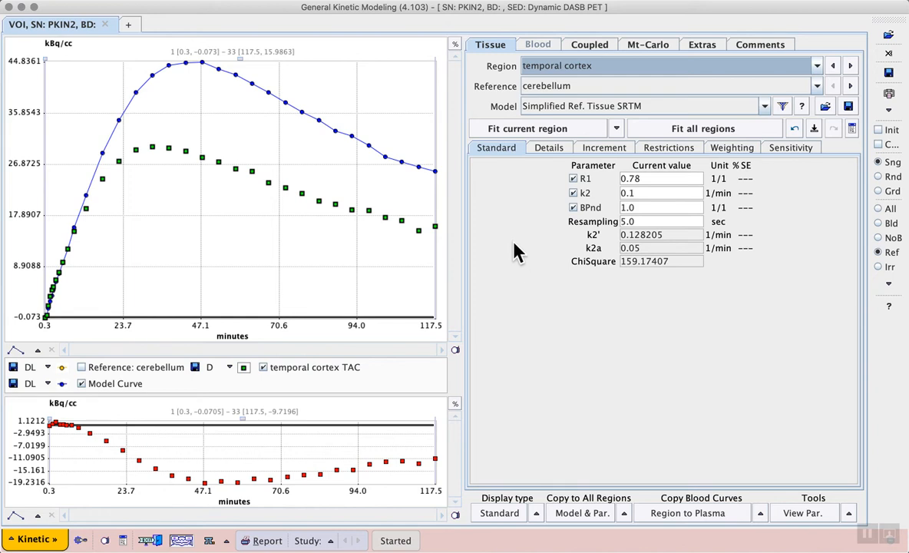
pyautogui.click(33, 540)
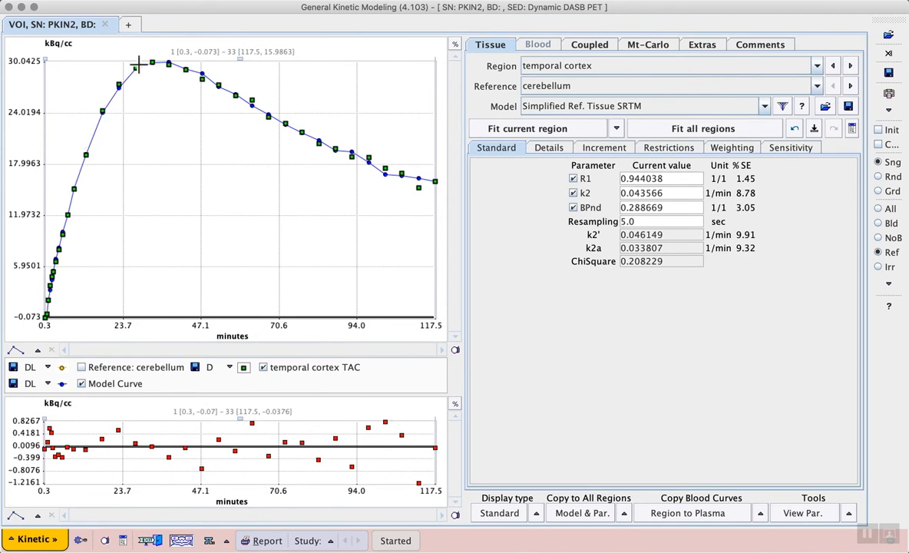
pyautogui.moveTo(489, 221)
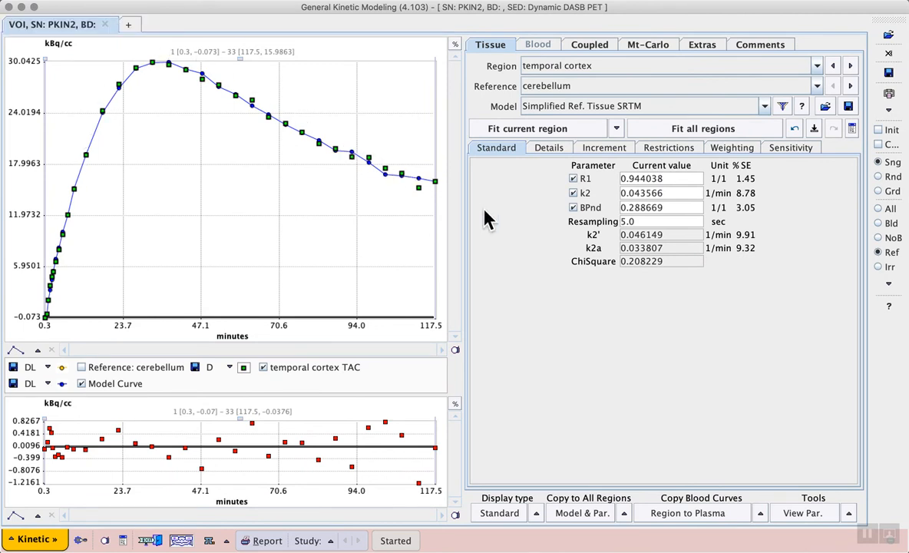
pyautogui.moveTo(667, 157)
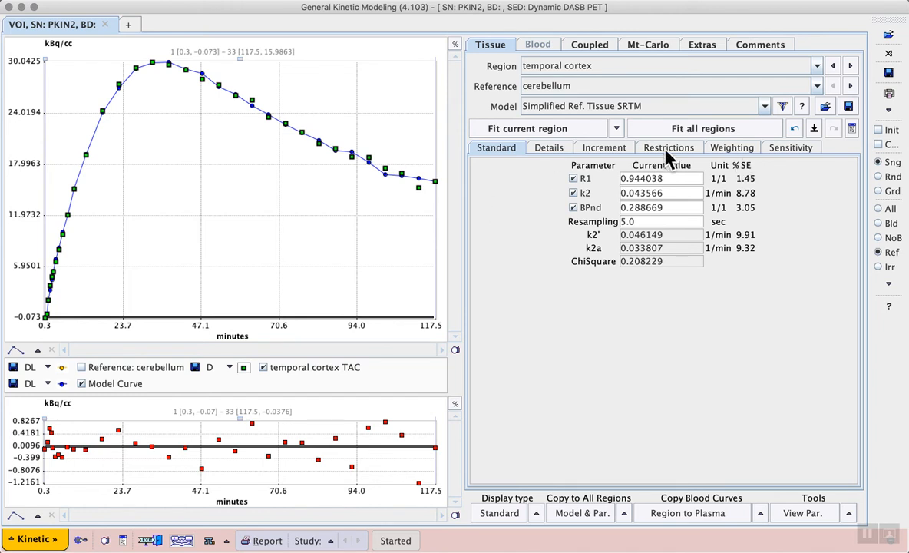
pyautogui.moveTo(677, 323)
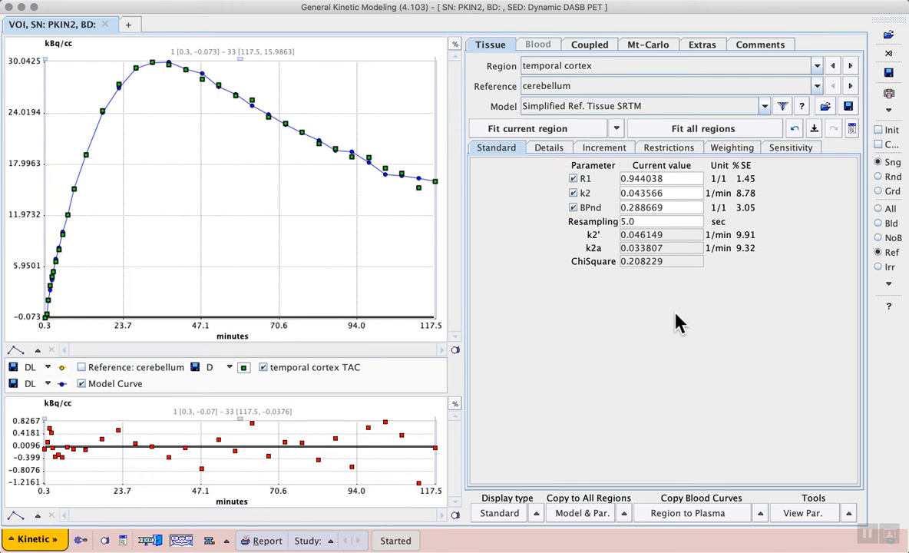
pyautogui.moveTo(667, 234)
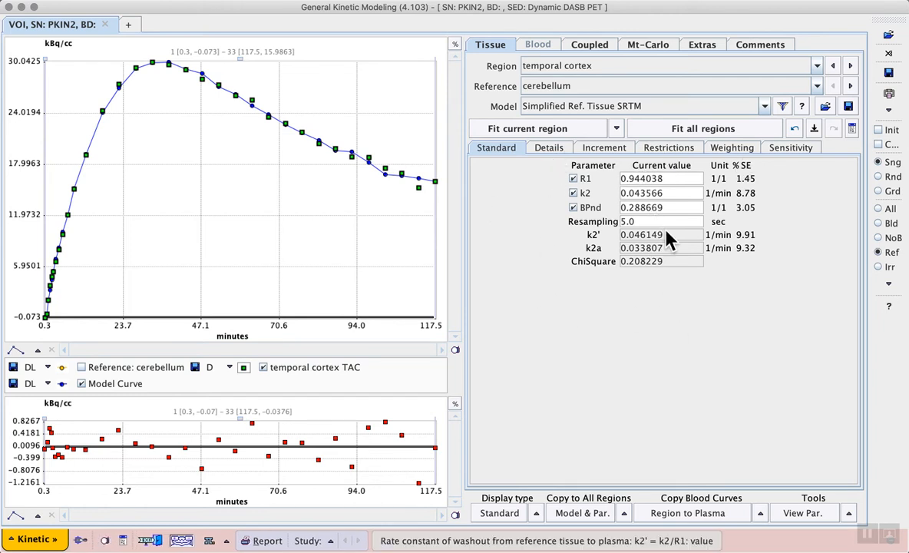
pyautogui.moveTo(760, 226)
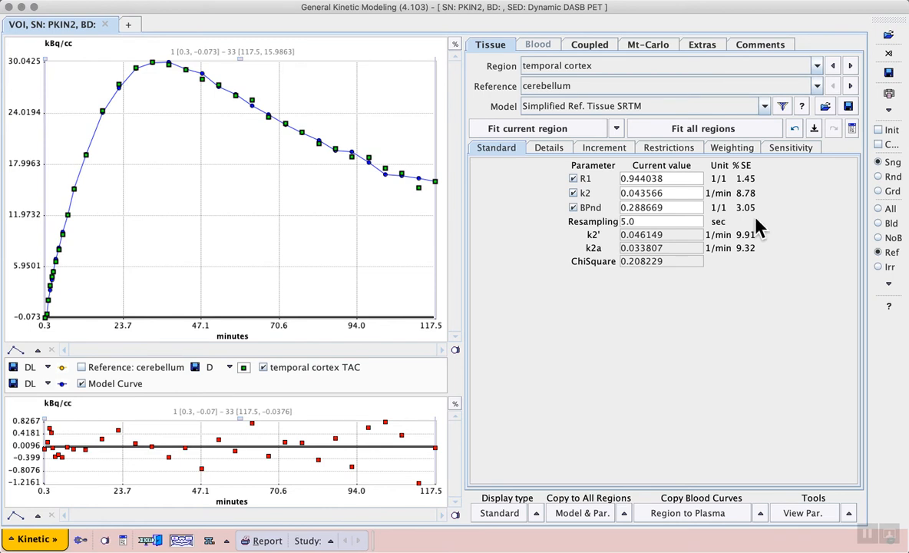
pyautogui.moveTo(722, 321)
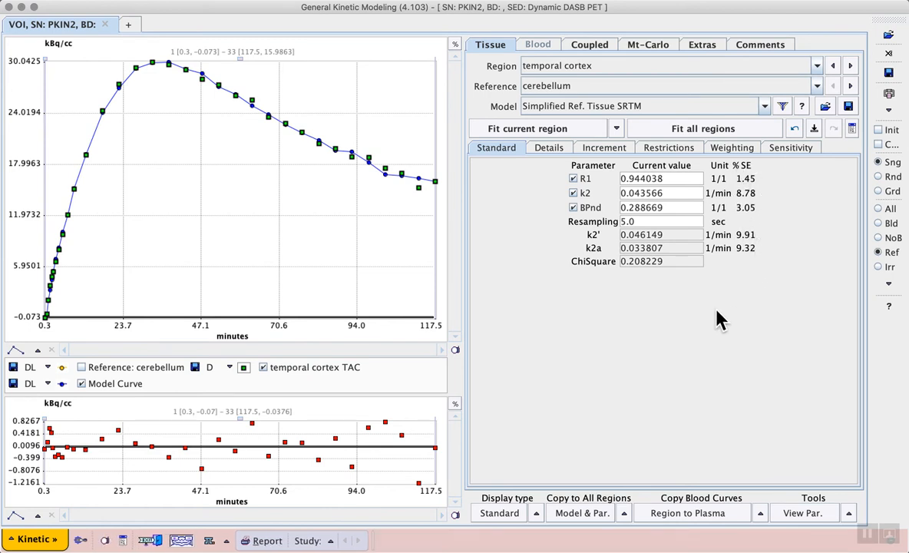
pyautogui.moveTo(576, 339)
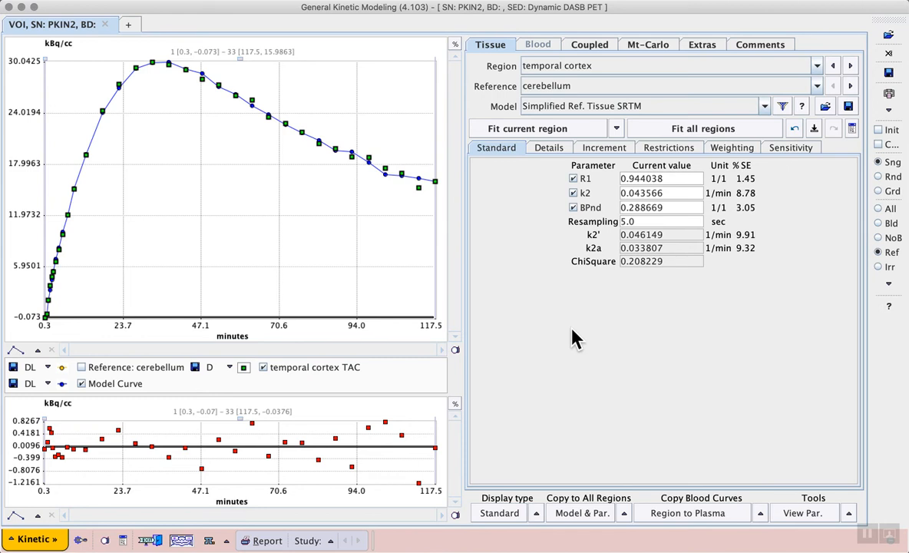
pyautogui.moveTo(614, 207)
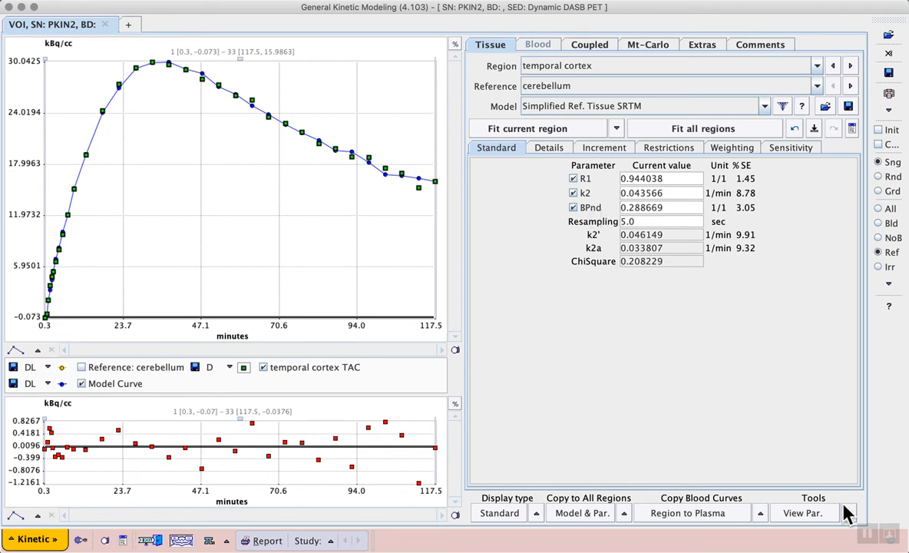
pyautogui.moveTo(588, 411)
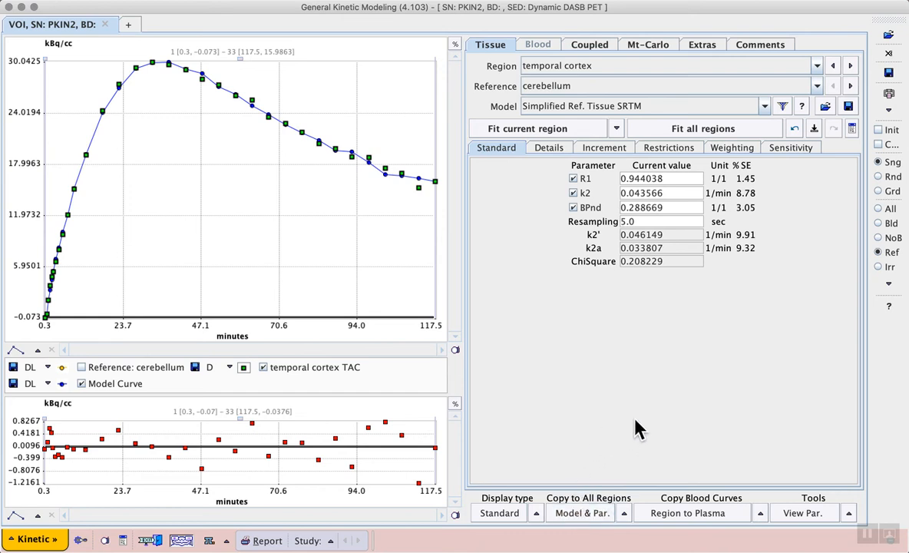
pyautogui.moveTo(806, 215)
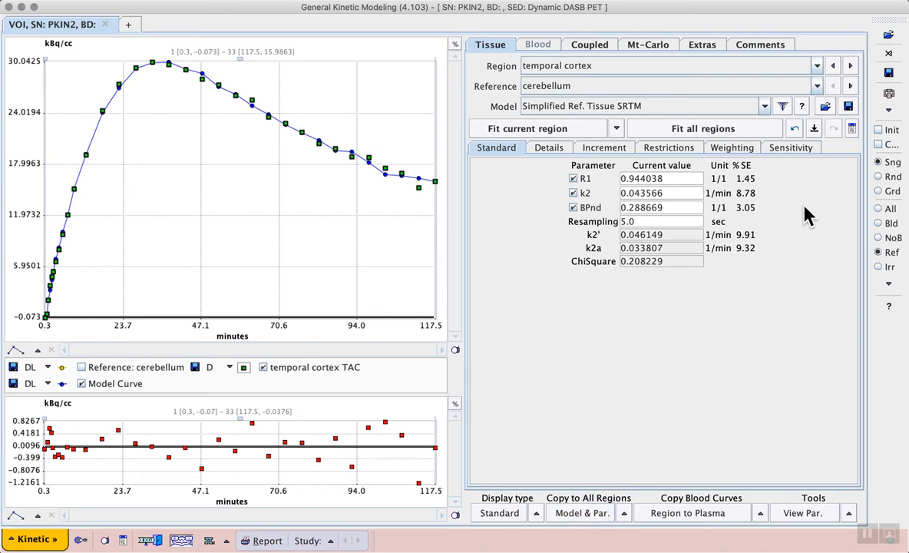
# Display the thalamus SRTM fit, showing BPnd 2.036471 against cerebellum.
pyautogui.click(703, 128)
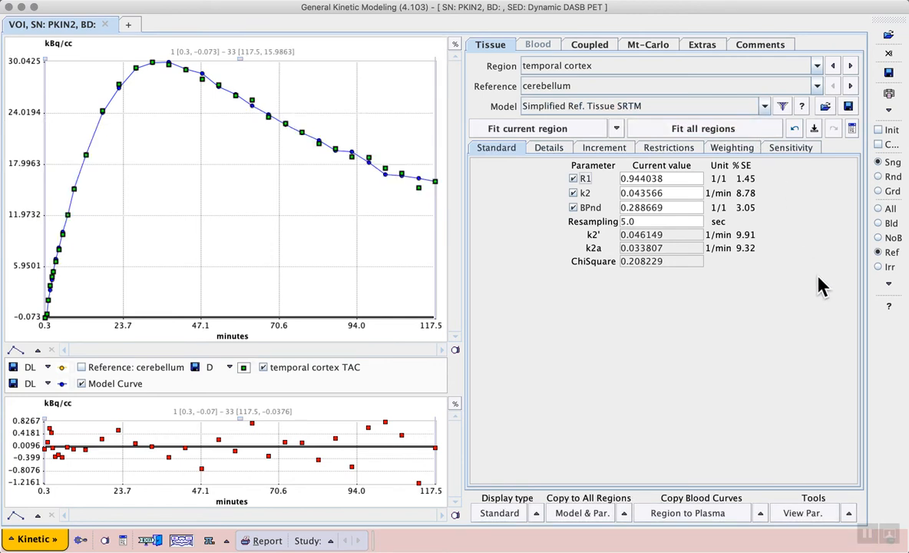
pyautogui.moveTo(822, 71)
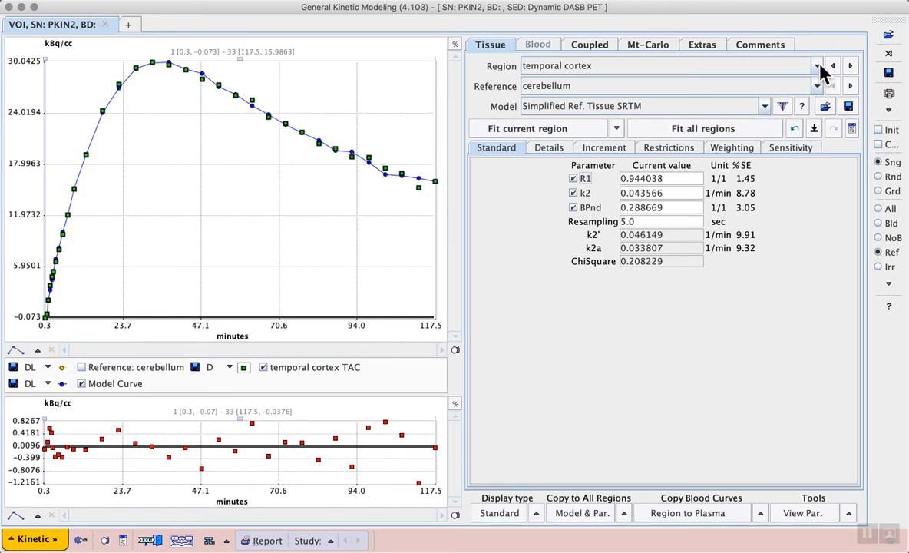
pyautogui.click(816, 65)
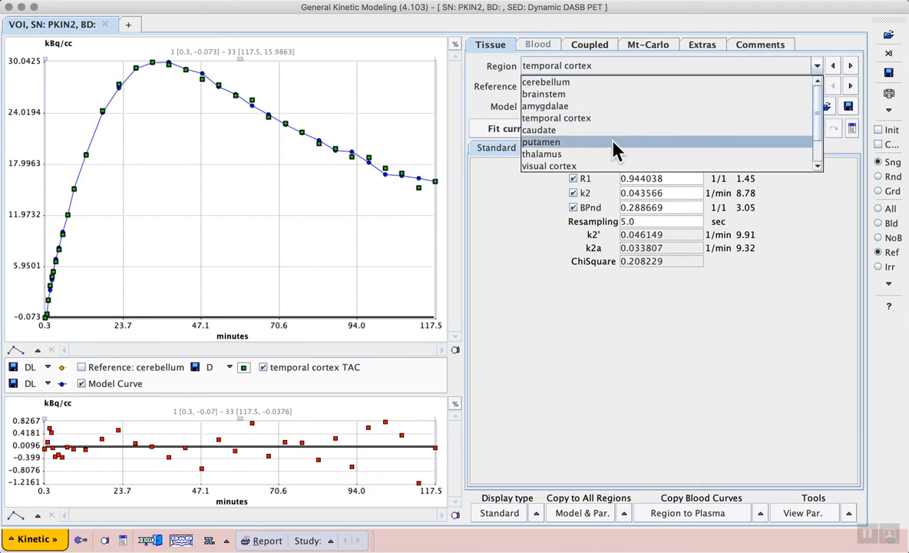
pyautogui.click(541, 154)
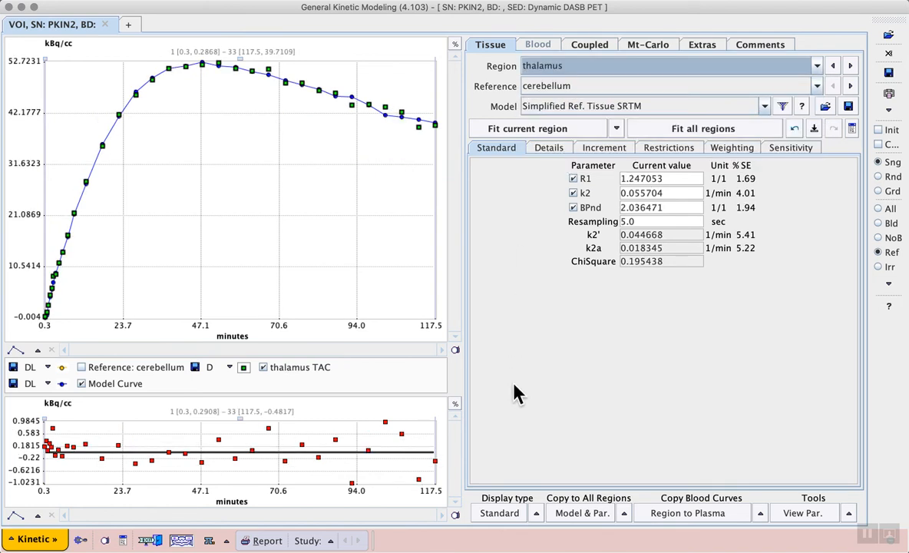
pyautogui.moveTo(69, 253)
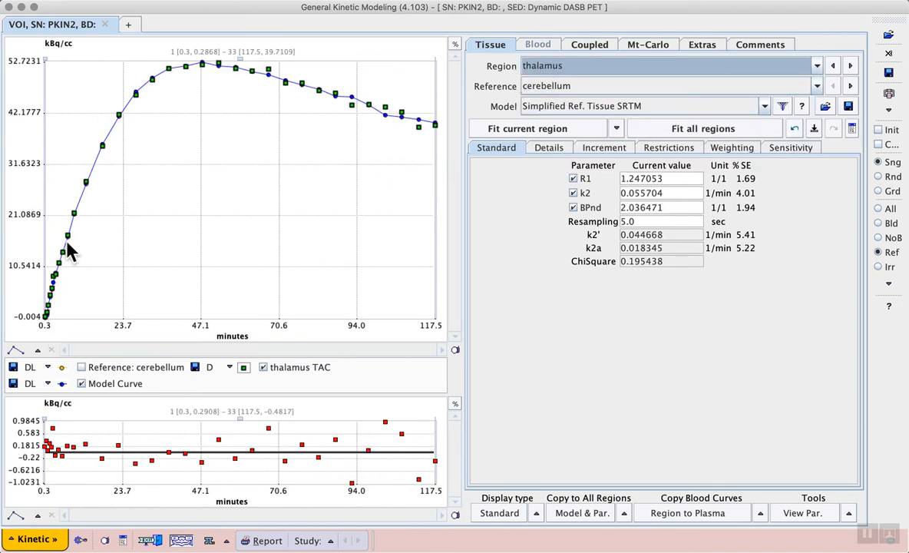
pyautogui.moveTo(543, 376)
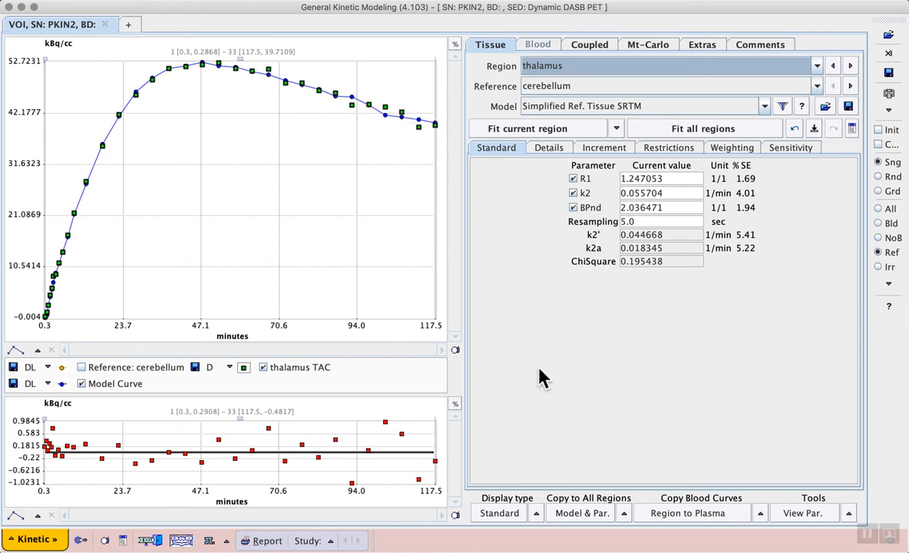
pyautogui.moveTo(606, 445)
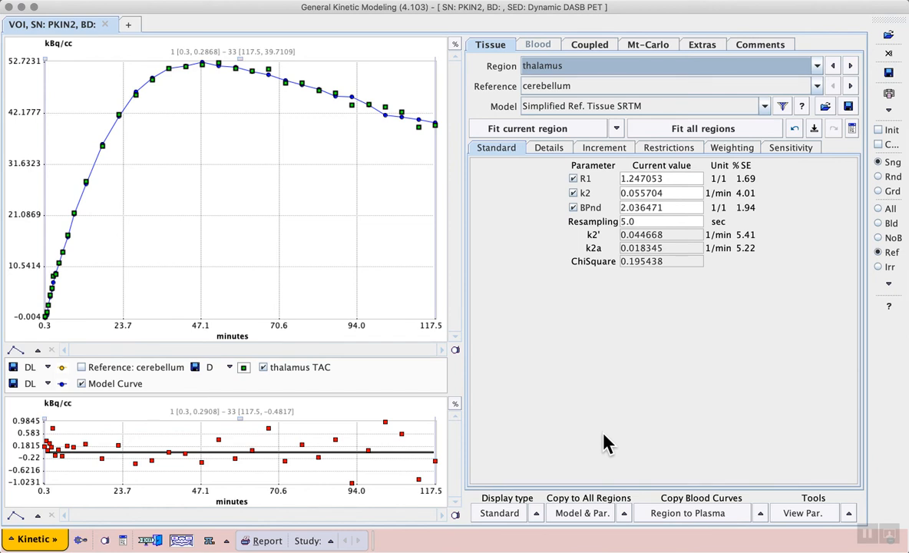
pyautogui.moveTo(797, 450)
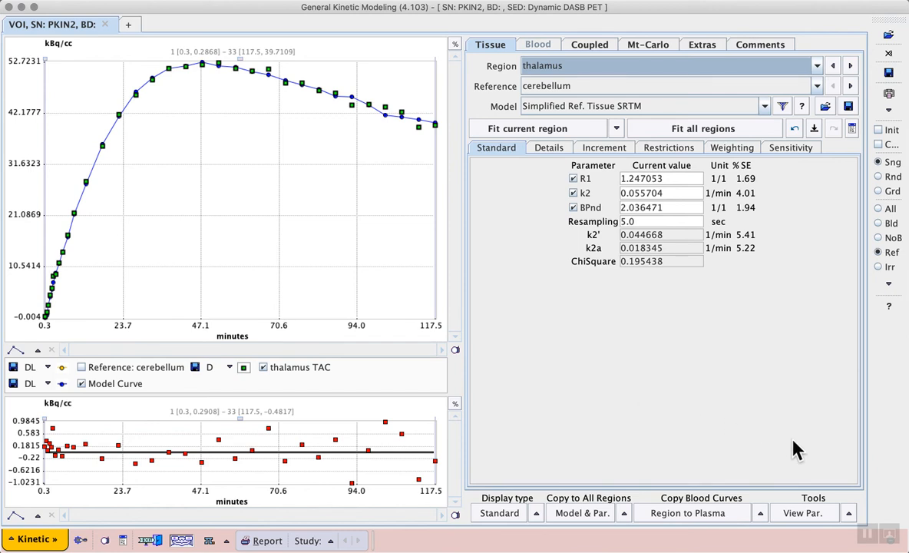
# Review all eleven regions' fitted parameters, then start saving the KM file as 'DASB-SRTM'.
pyautogui.click(803, 513)
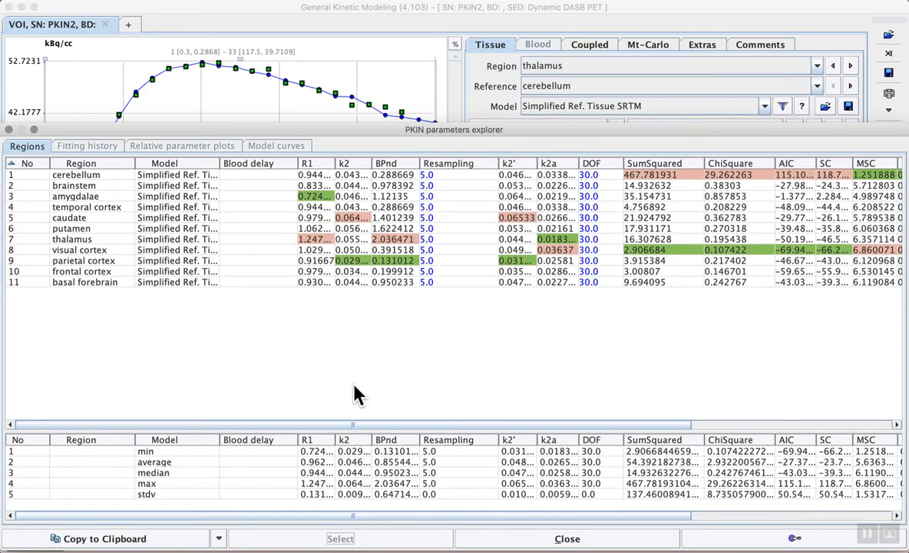
pyautogui.moveTo(96, 323)
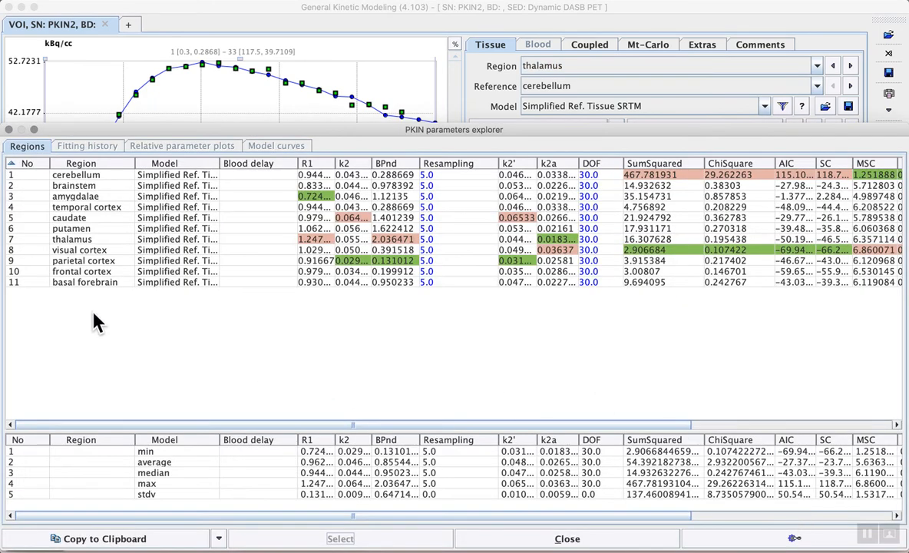
pyautogui.moveTo(96, 181)
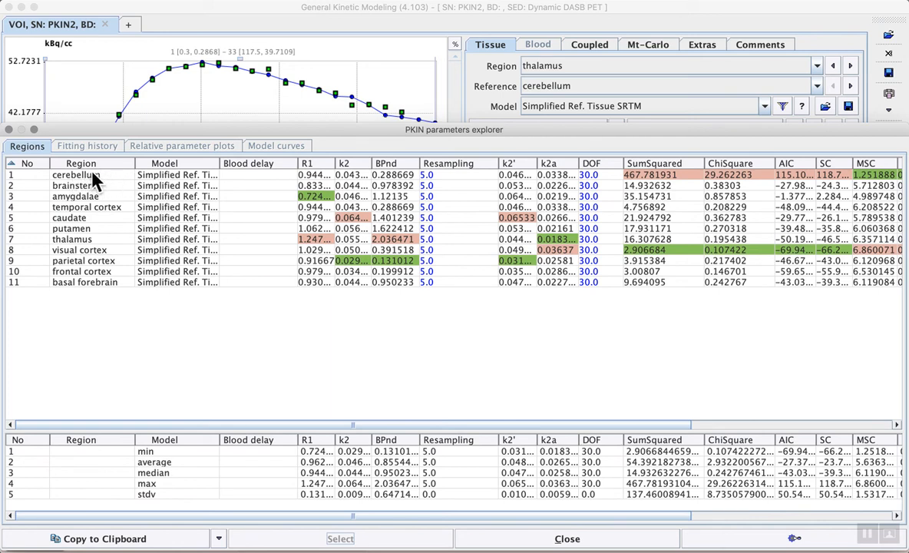
pyautogui.moveTo(186, 310)
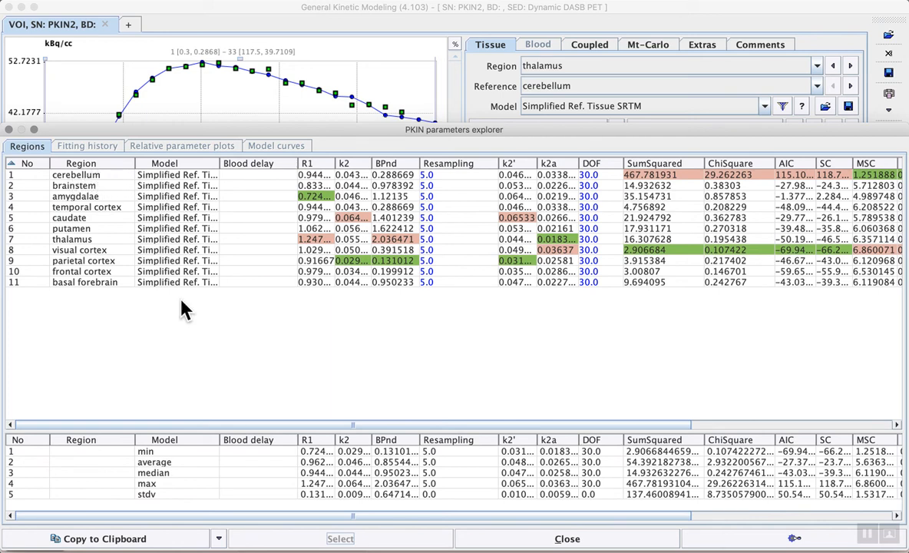
pyautogui.moveTo(115, 198)
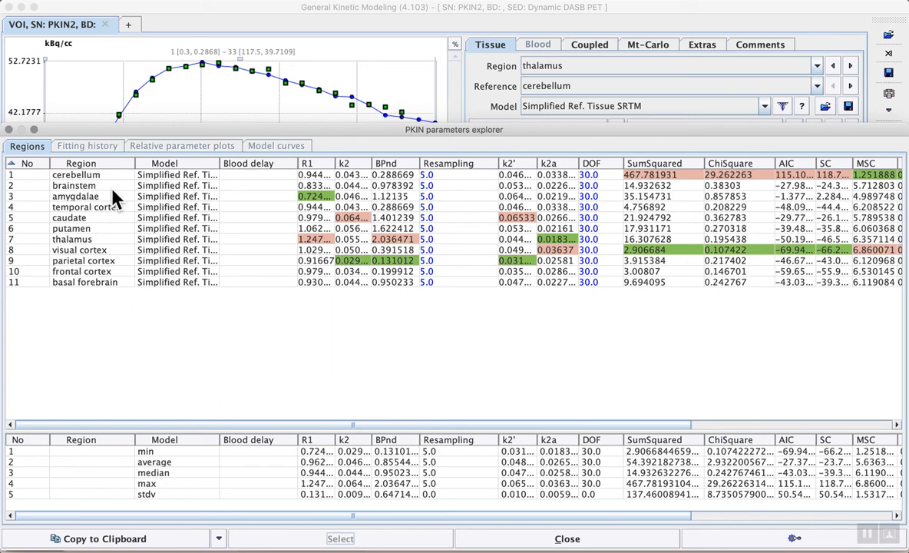
pyautogui.moveTo(393, 186)
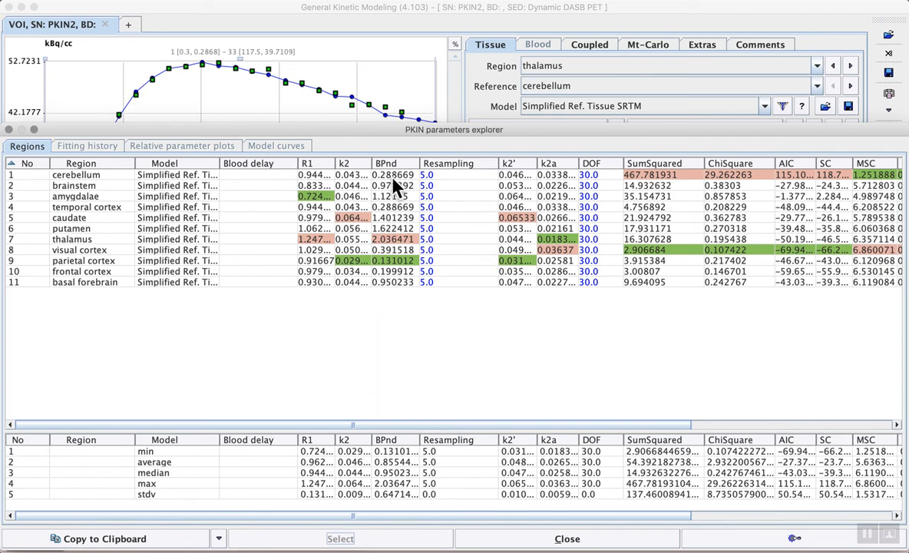
pyautogui.moveTo(564, 334)
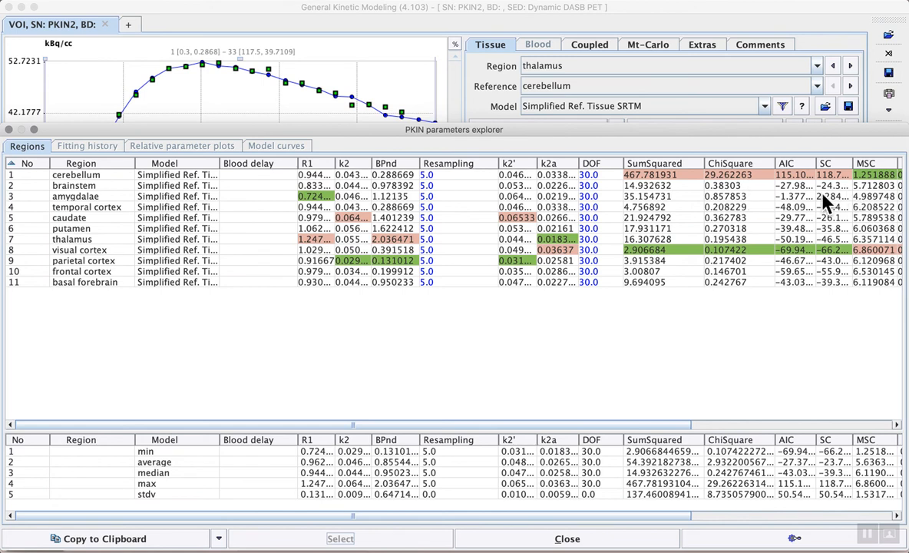
pyautogui.moveTo(666, 336)
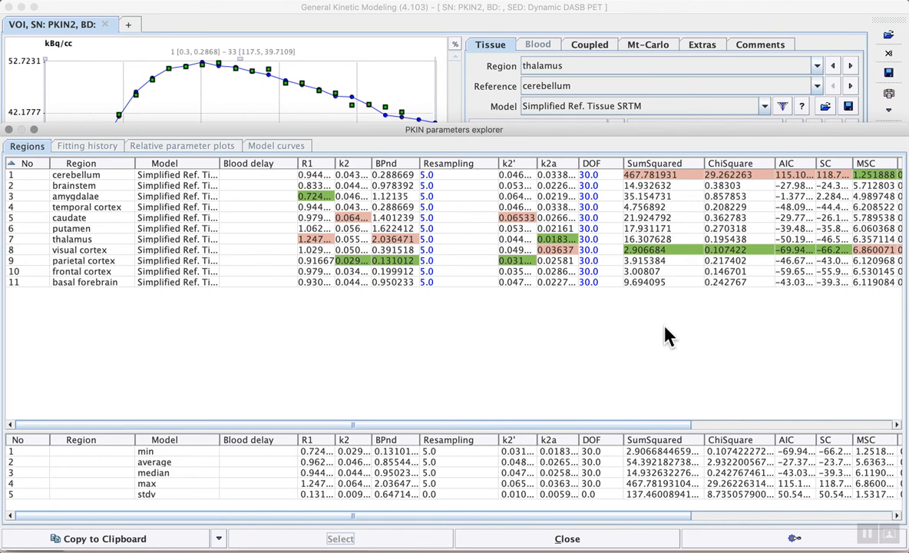
pyautogui.moveTo(331, 376)
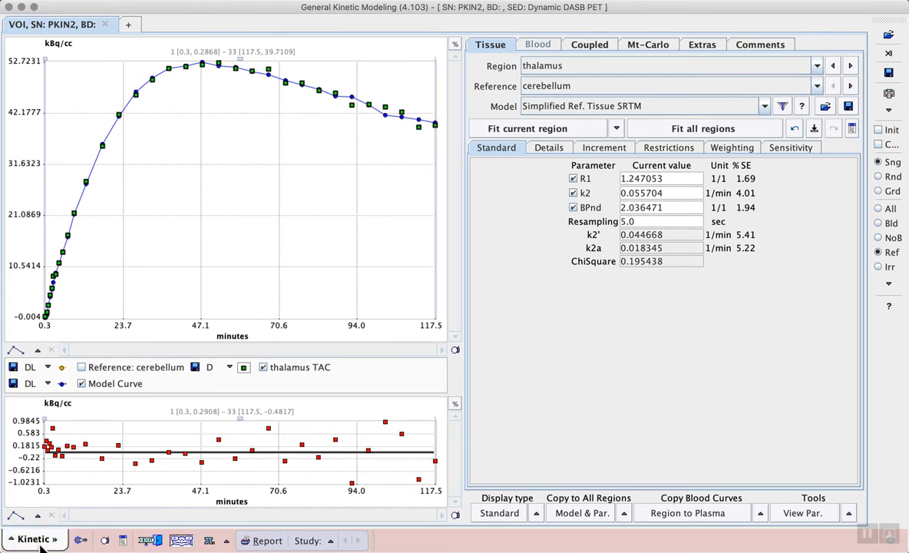
pyautogui.click(34, 538)
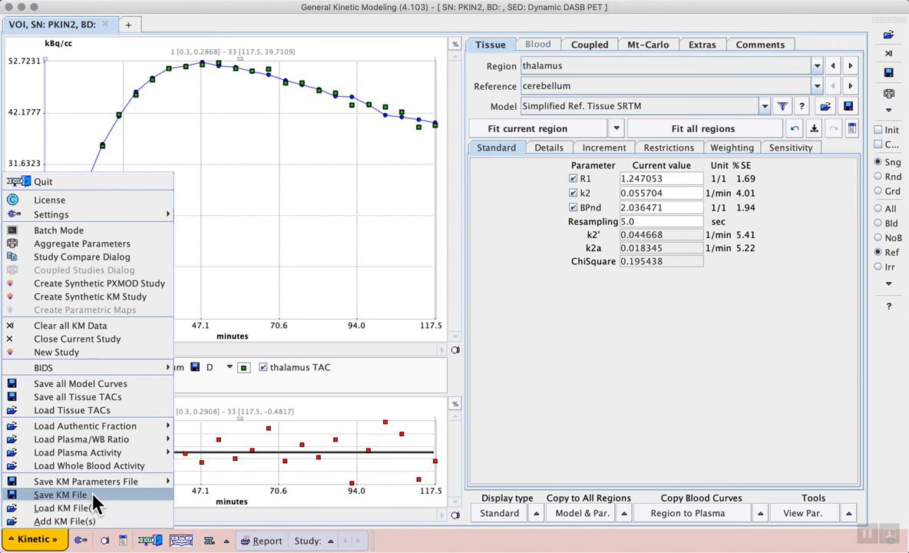
pyautogui.click(60, 494)
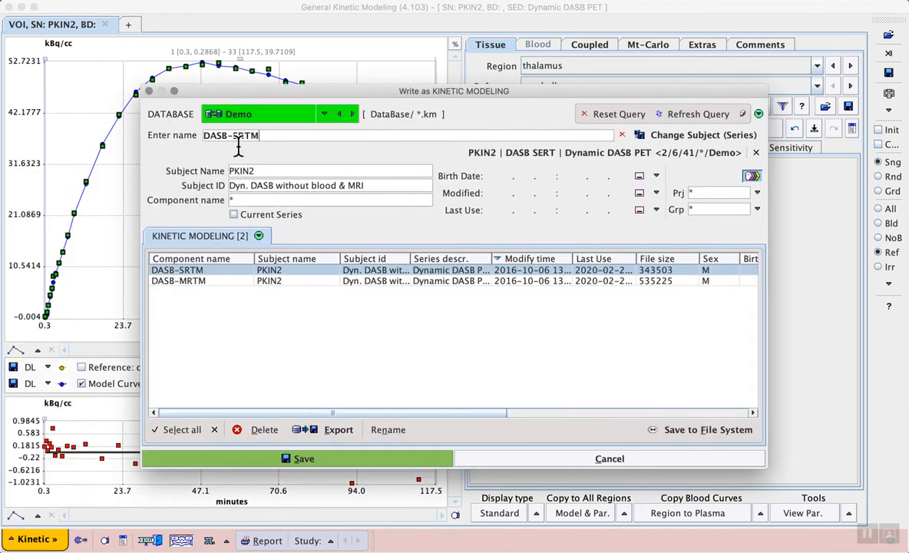